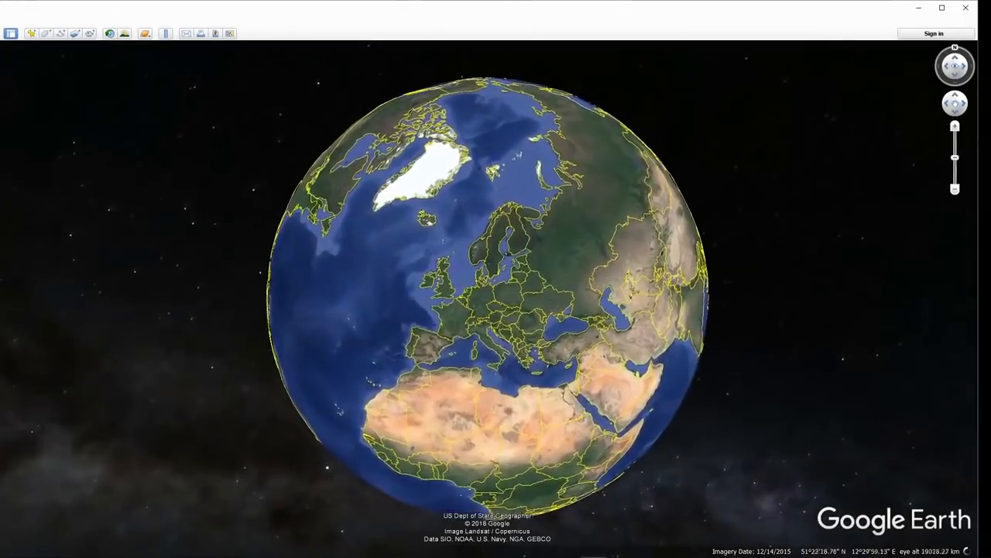
pyautogui.scroll(-3)
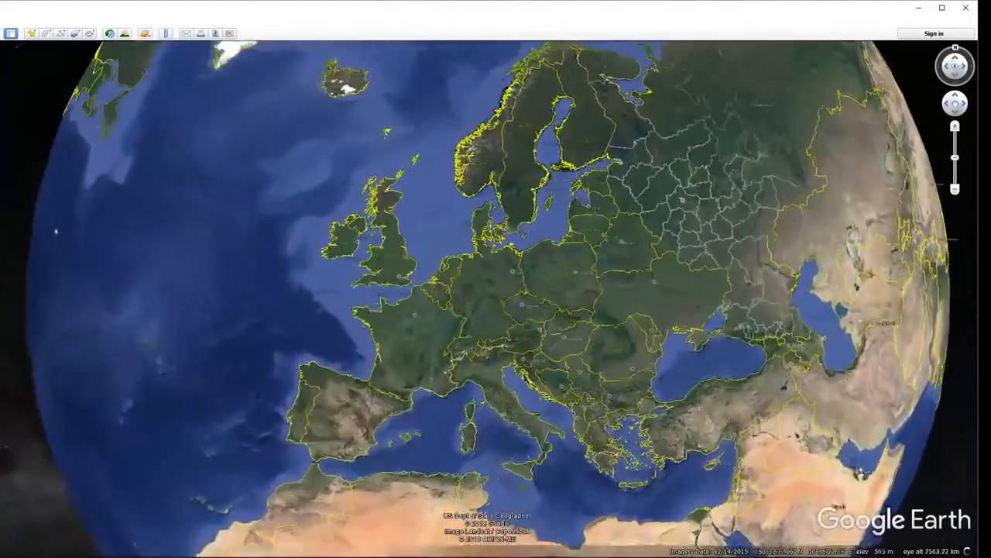